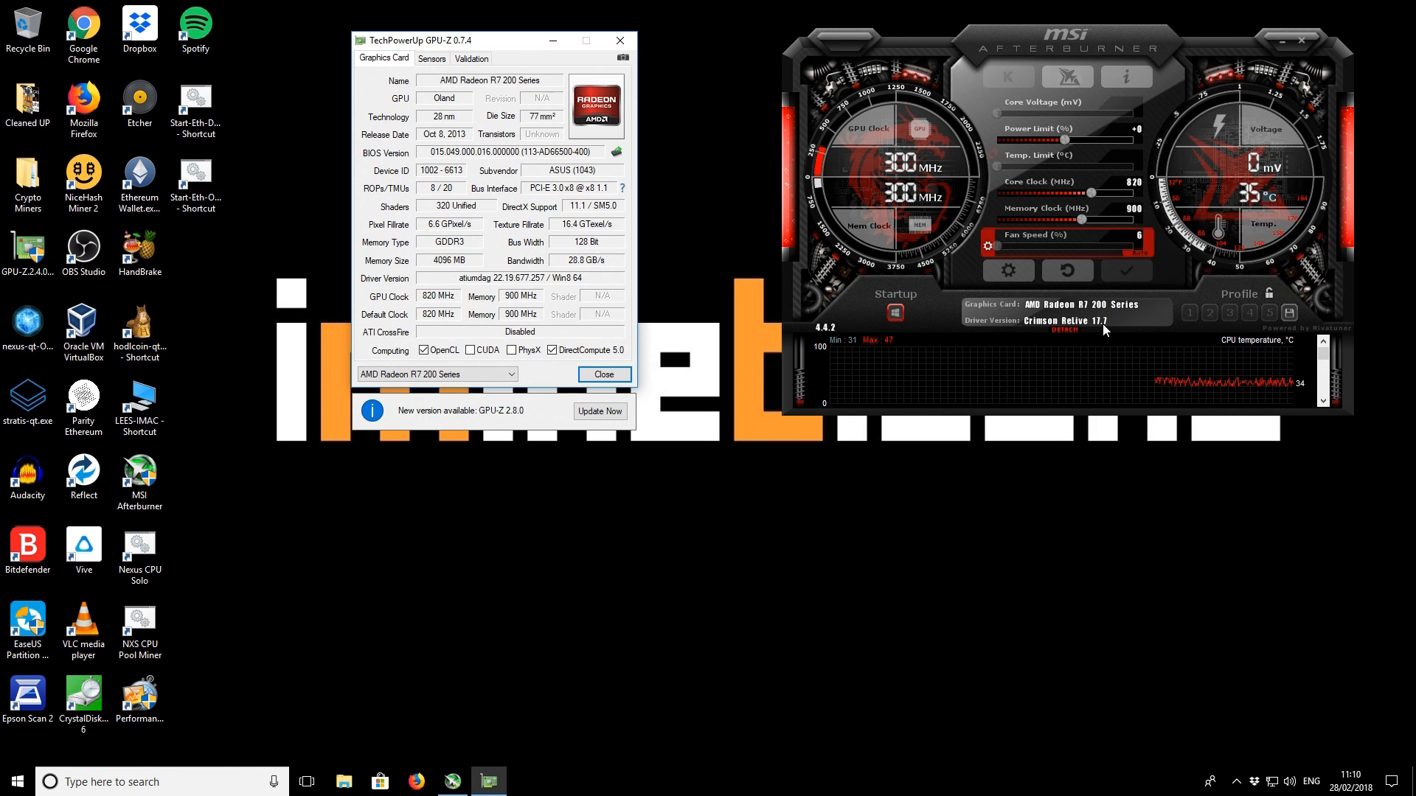
{"action": "mouse_move", "coordinate": [1127, 497]}
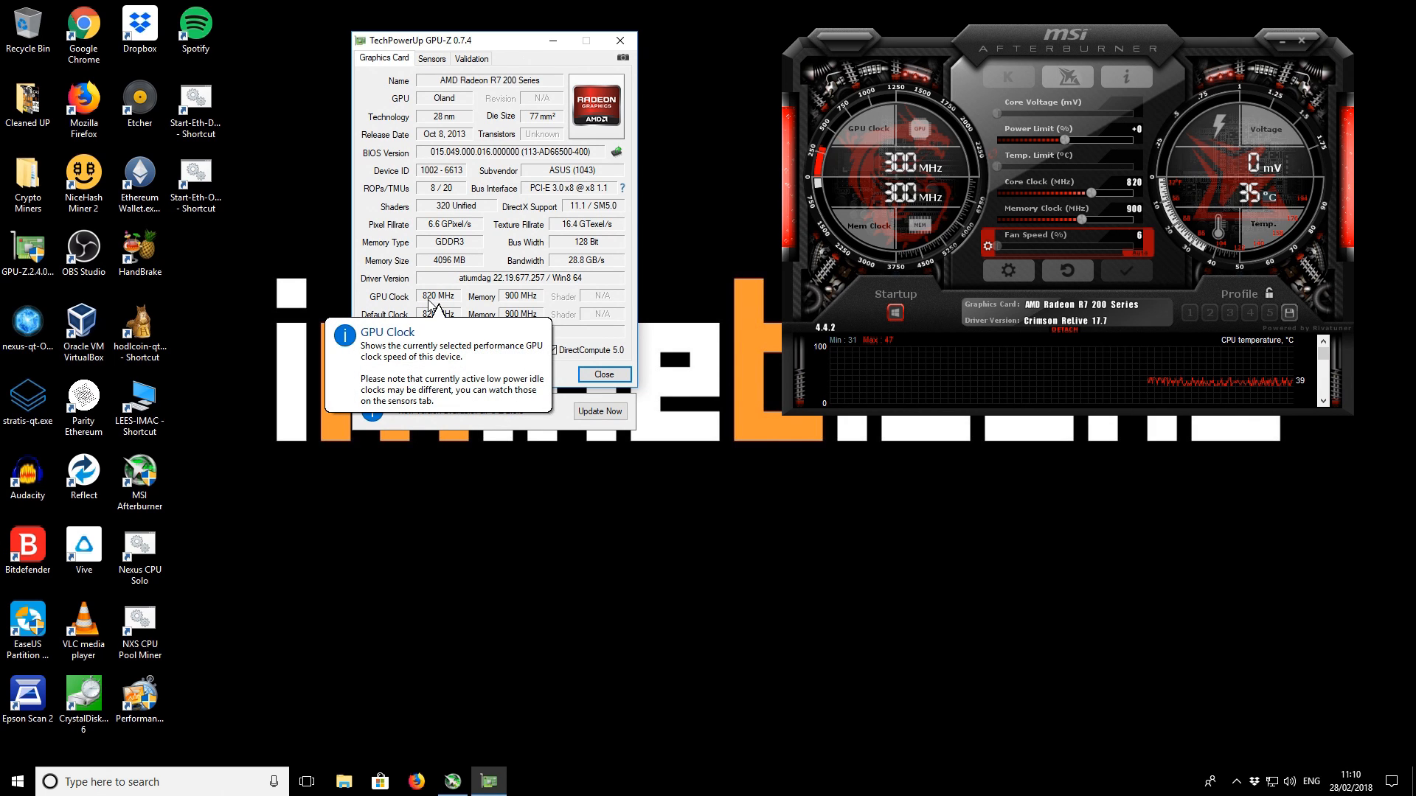
{"action": "mouse_move", "coordinate": [518, 307]}
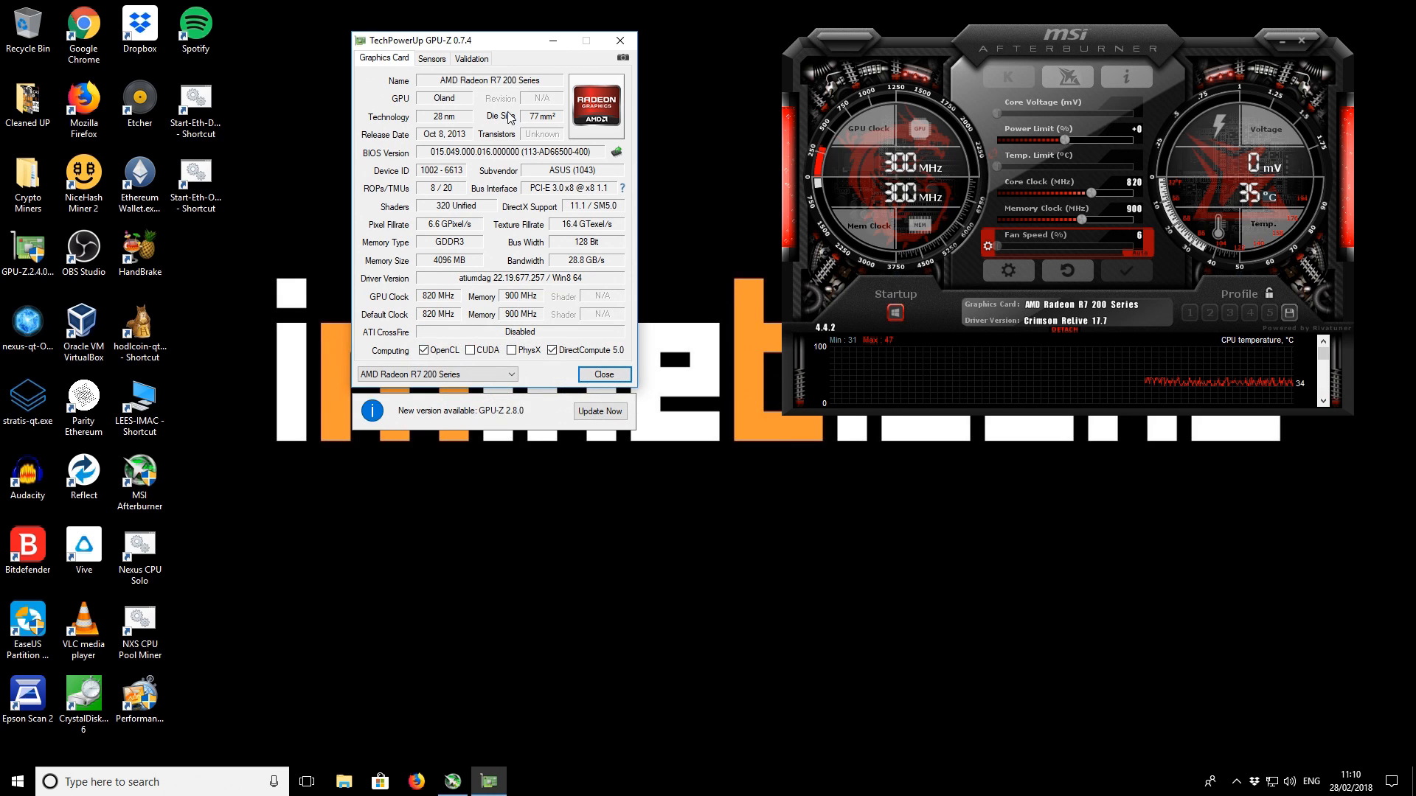
{"action": "mouse_move", "coordinate": [649, 437]}
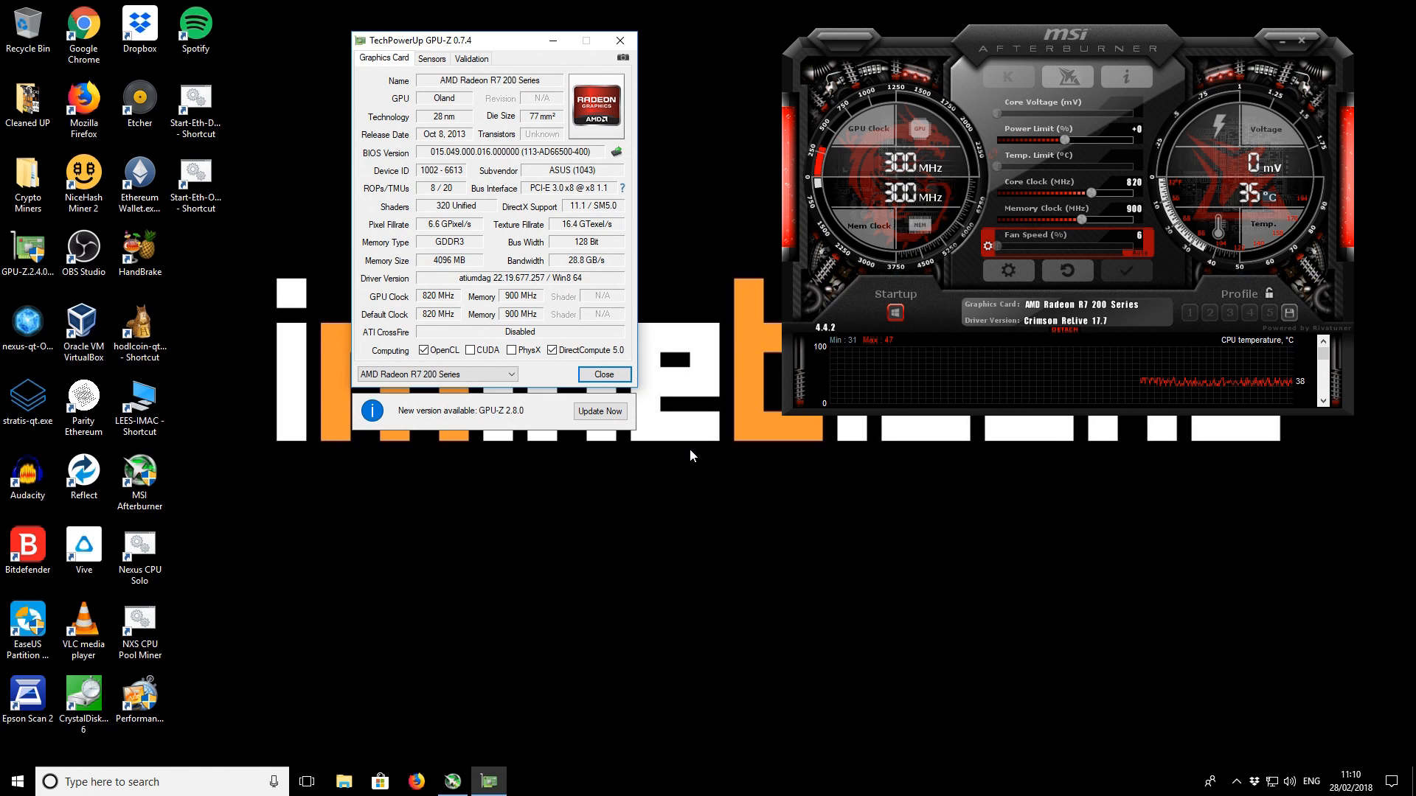
Launch the Start-Eth-Only.bat script to begin Ethereum-only mining on the ethermine pool
{"action": "left_click", "coordinate": [196, 188]}
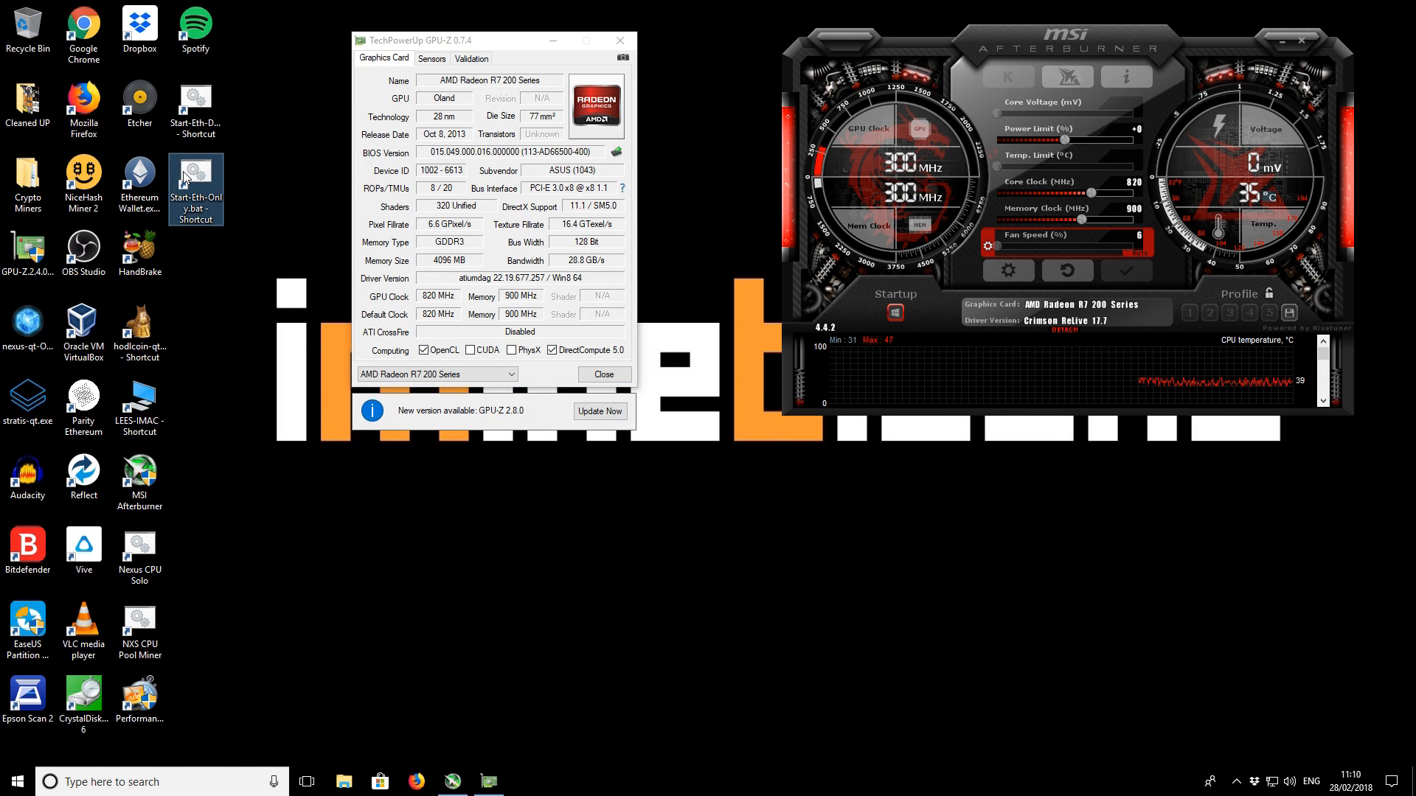
{"action": "mouse_move", "coordinate": [201, 175]}
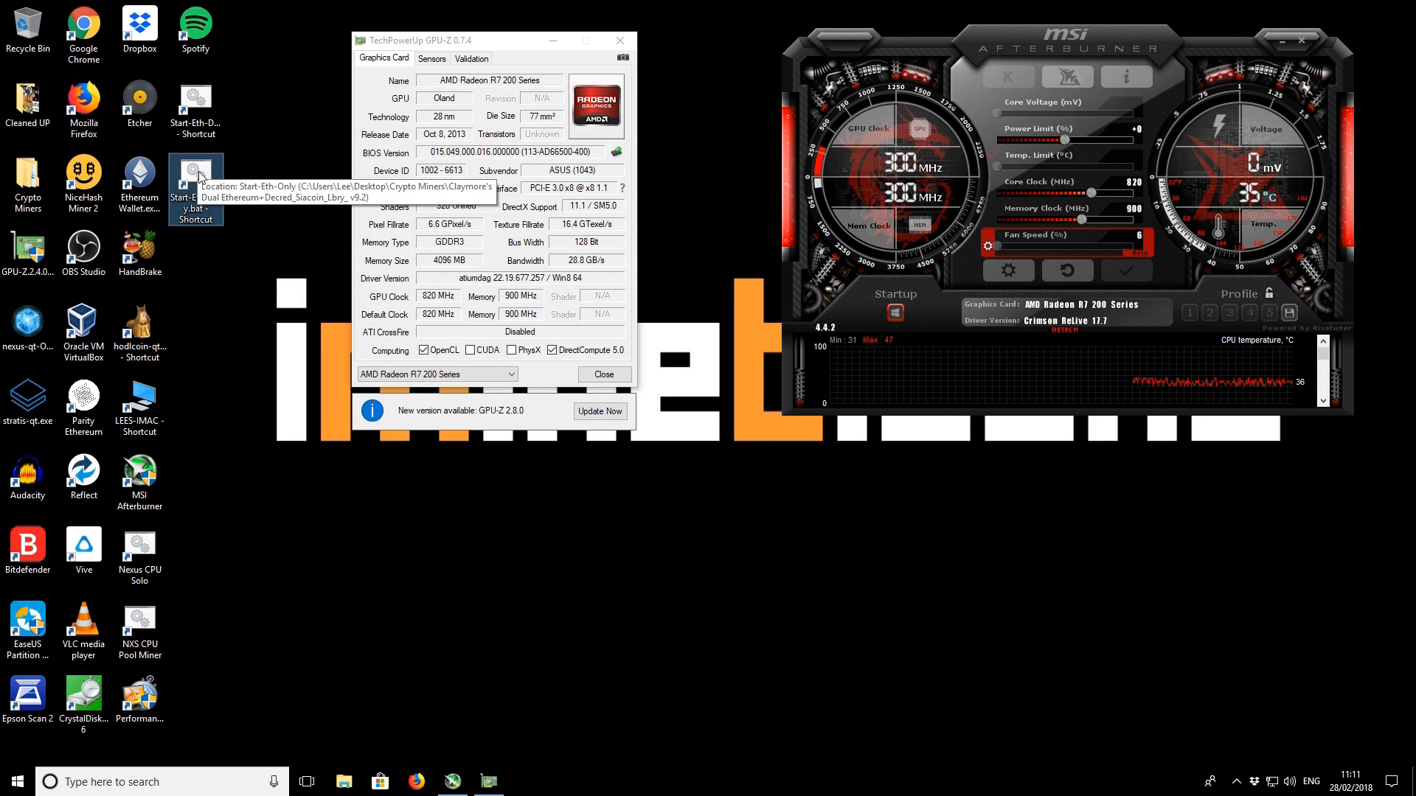
{"action": "double_click", "coordinate": [196, 175]}
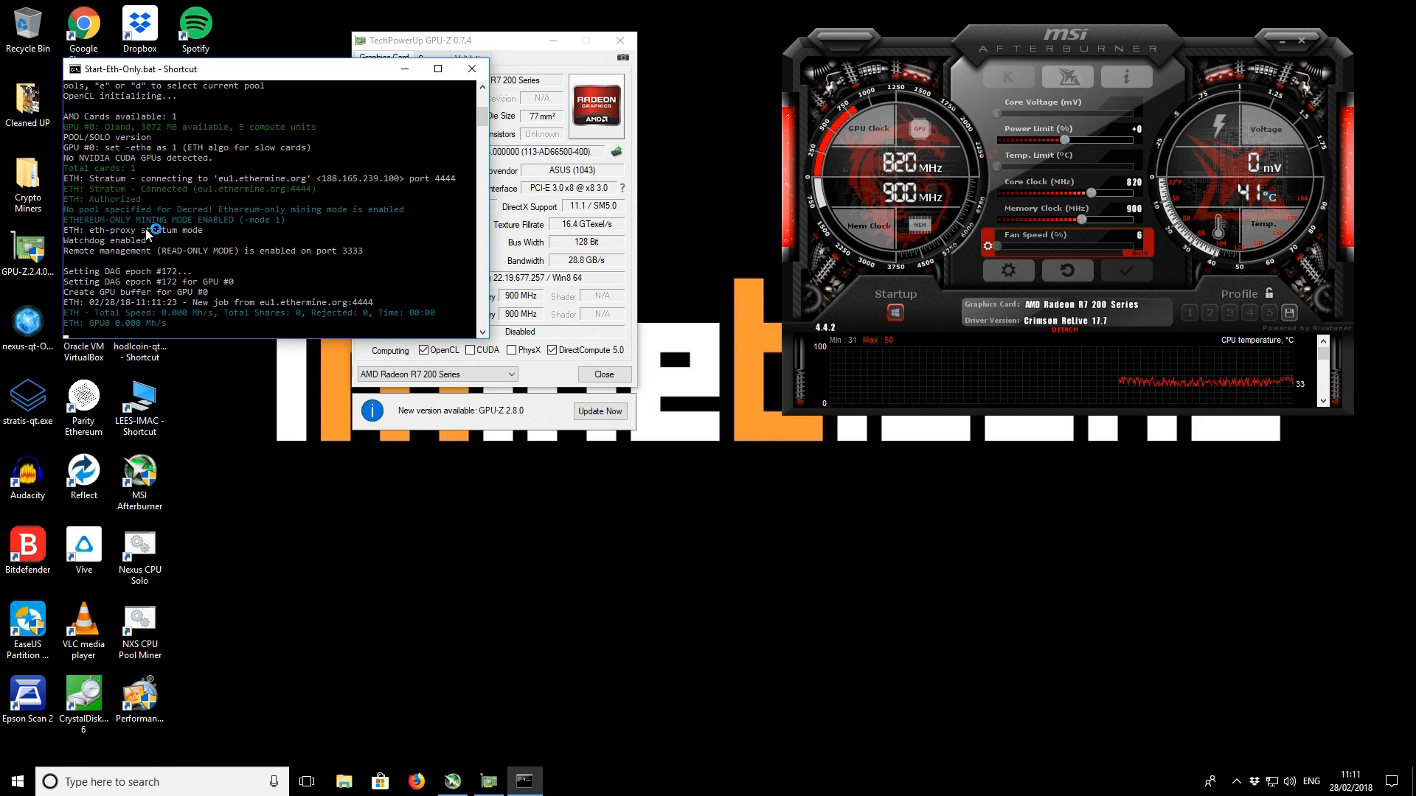
{"action": "mouse_move", "coordinate": [180, 227]}
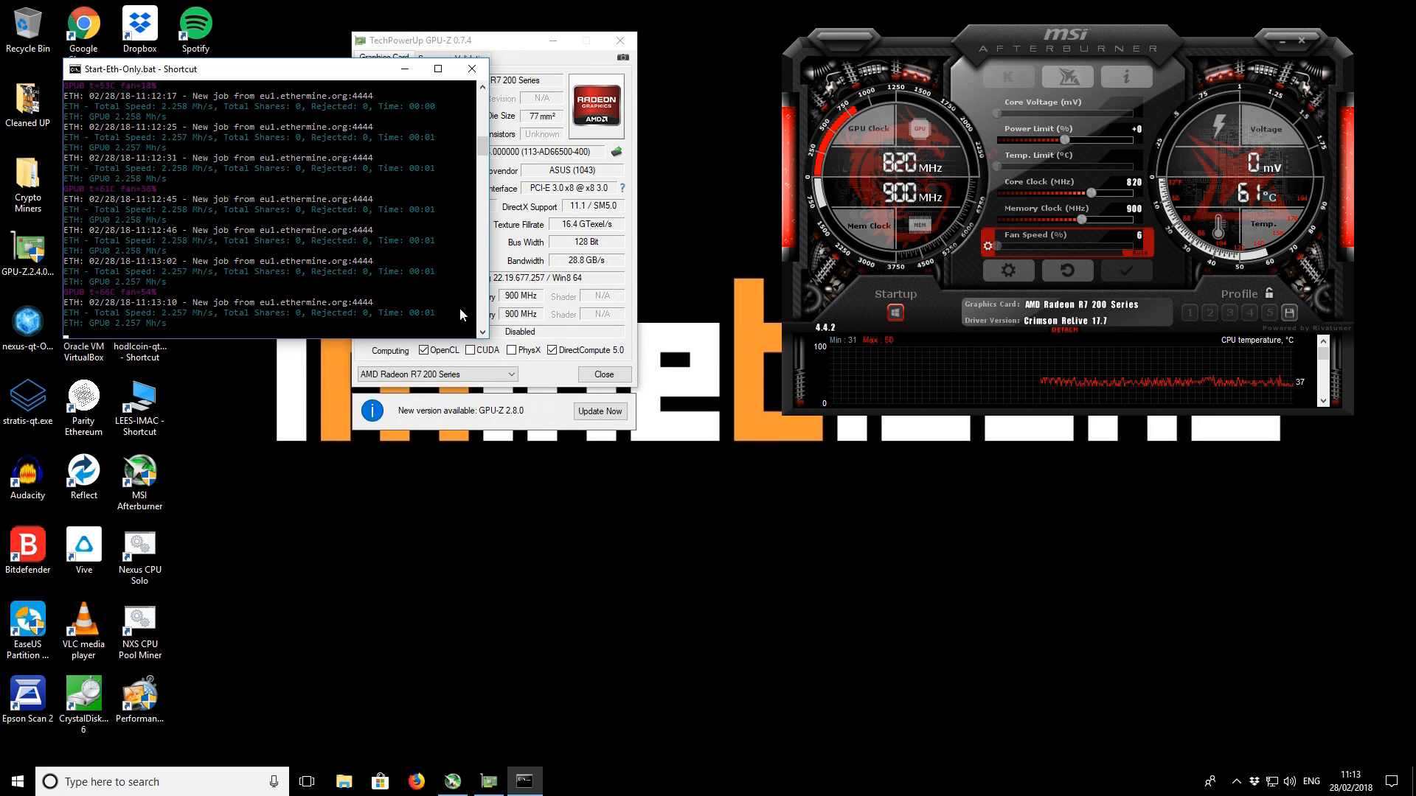
{"action": "mouse_move", "coordinate": [605, 327]}
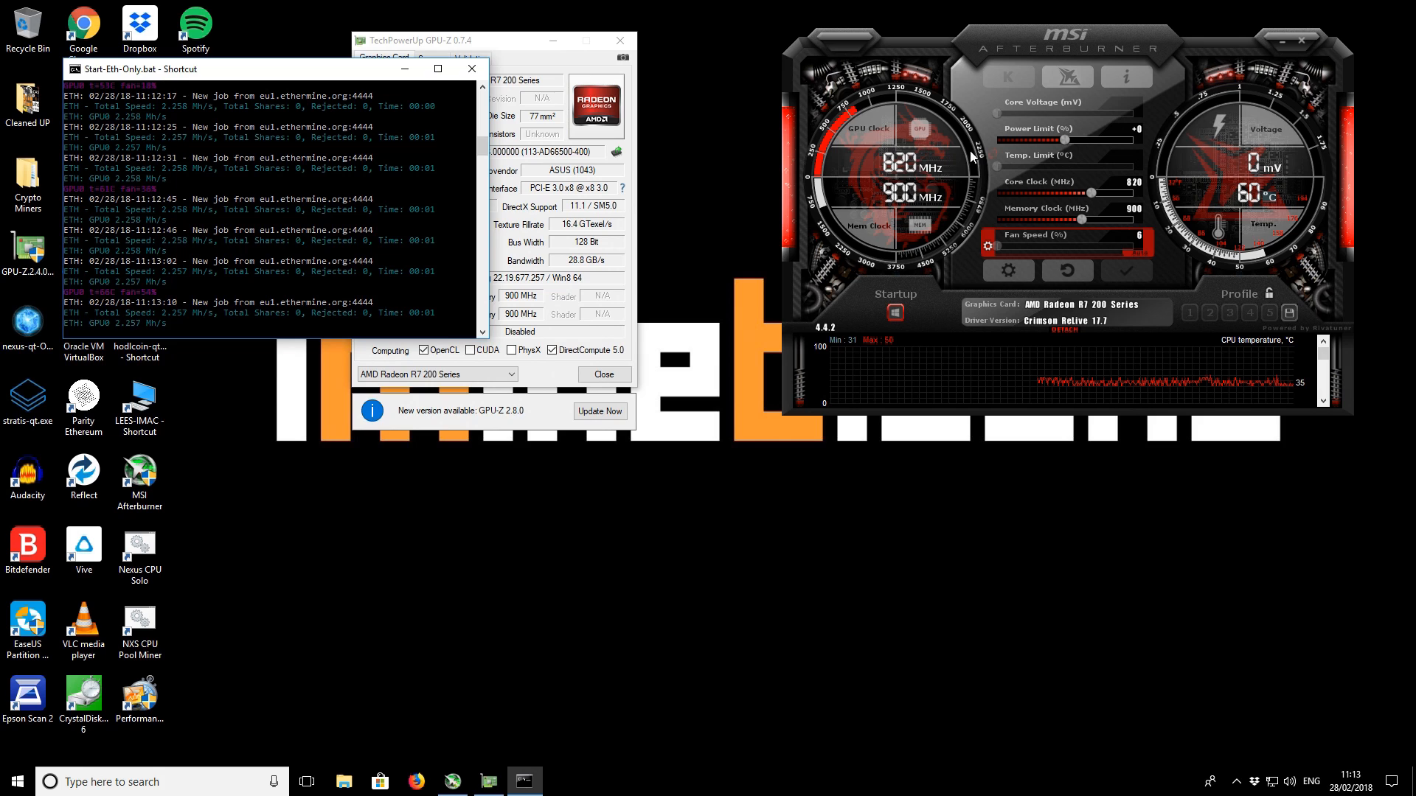
{"action": "mouse_move", "coordinate": [967, 207]}
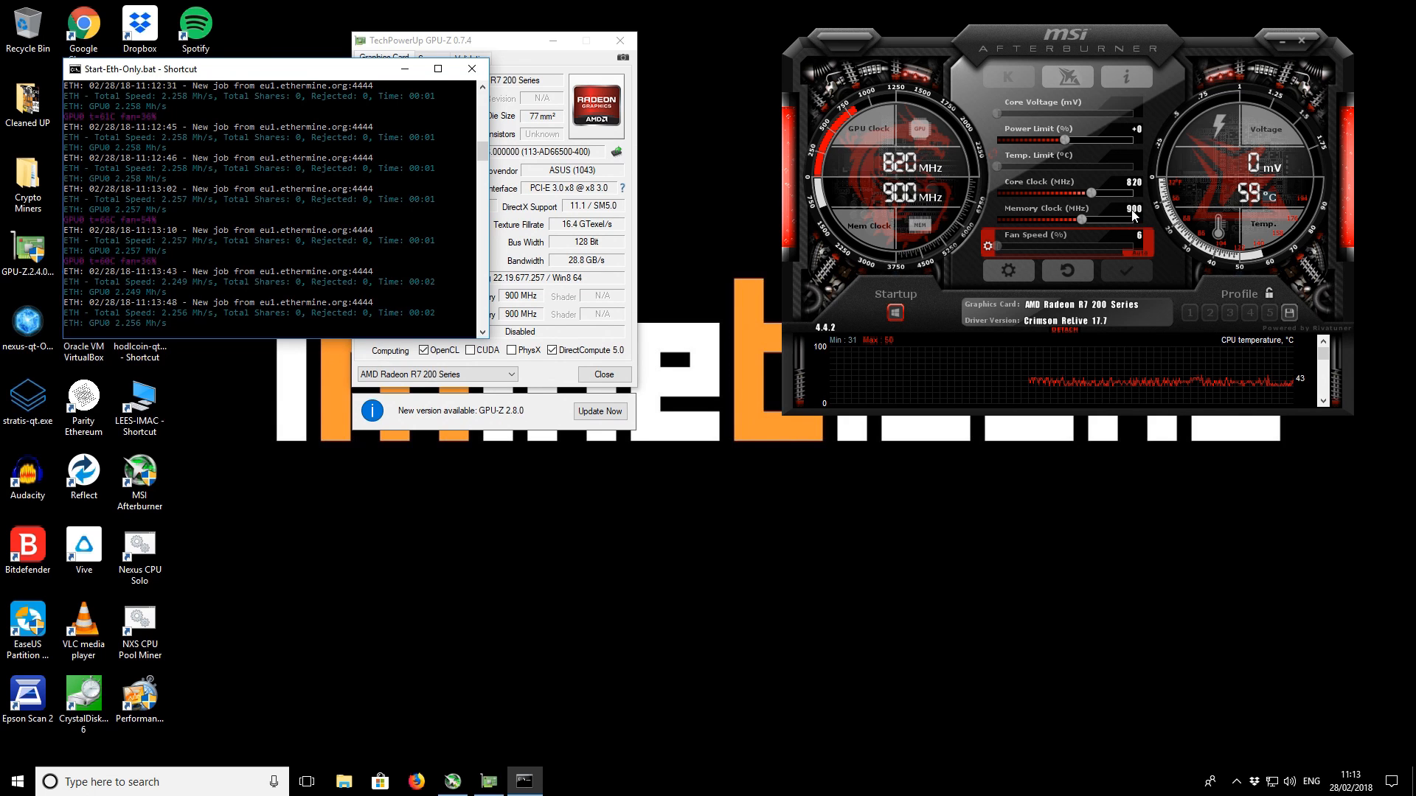
{"action": "mouse_move", "coordinate": [758, 252]}
{"action": "type", "text": "1000"}
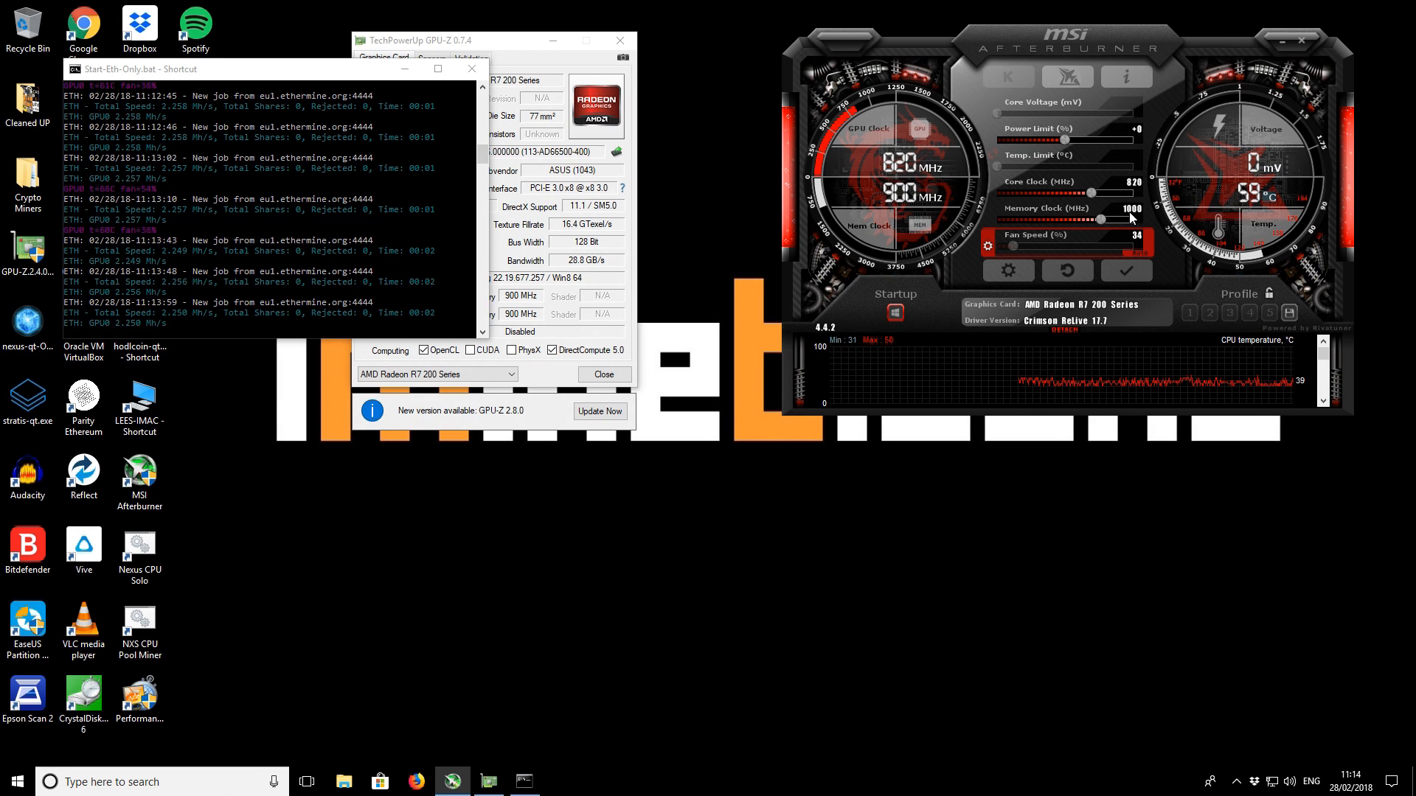
{"action": "mouse_move", "coordinate": [1125, 272]}
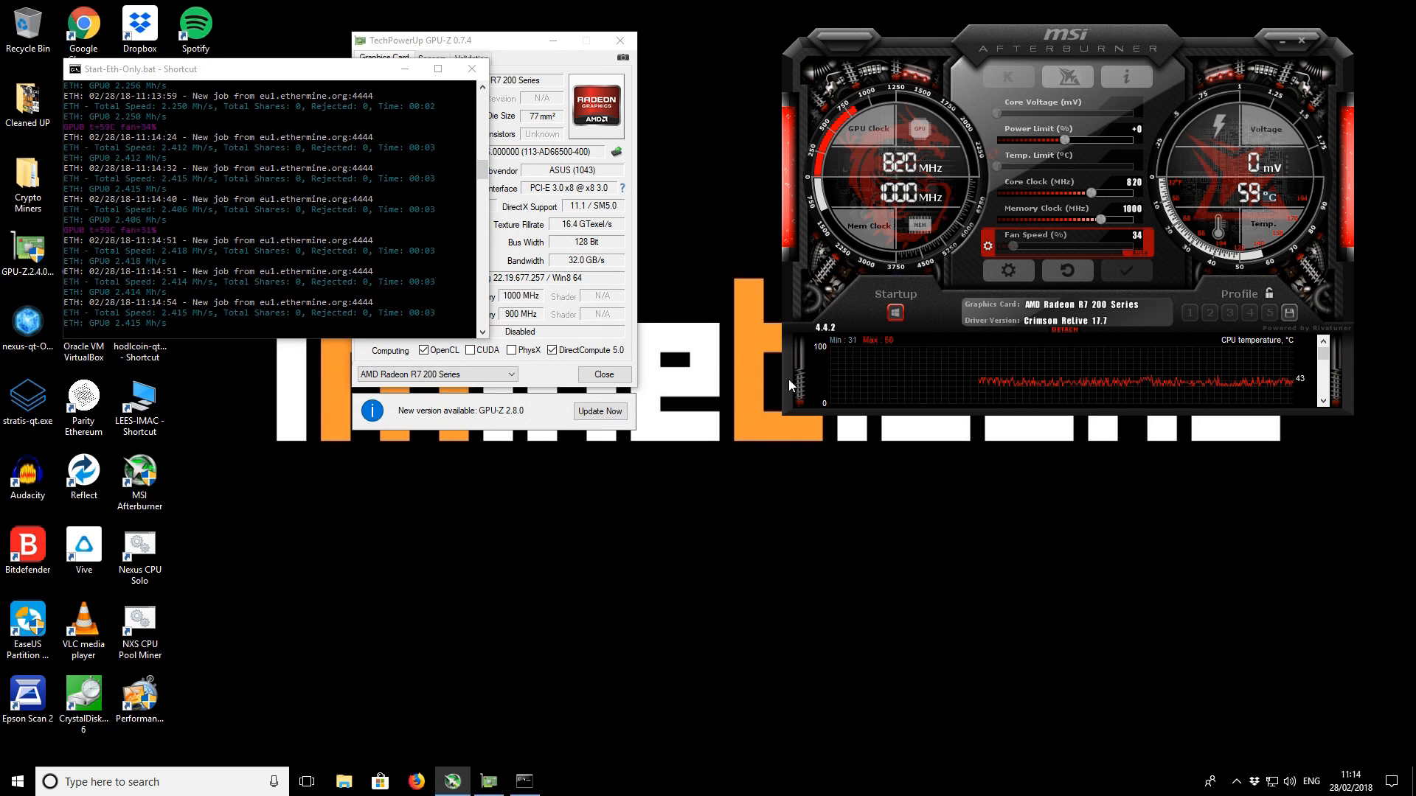
{"action": "mouse_move", "coordinate": [783, 384]}
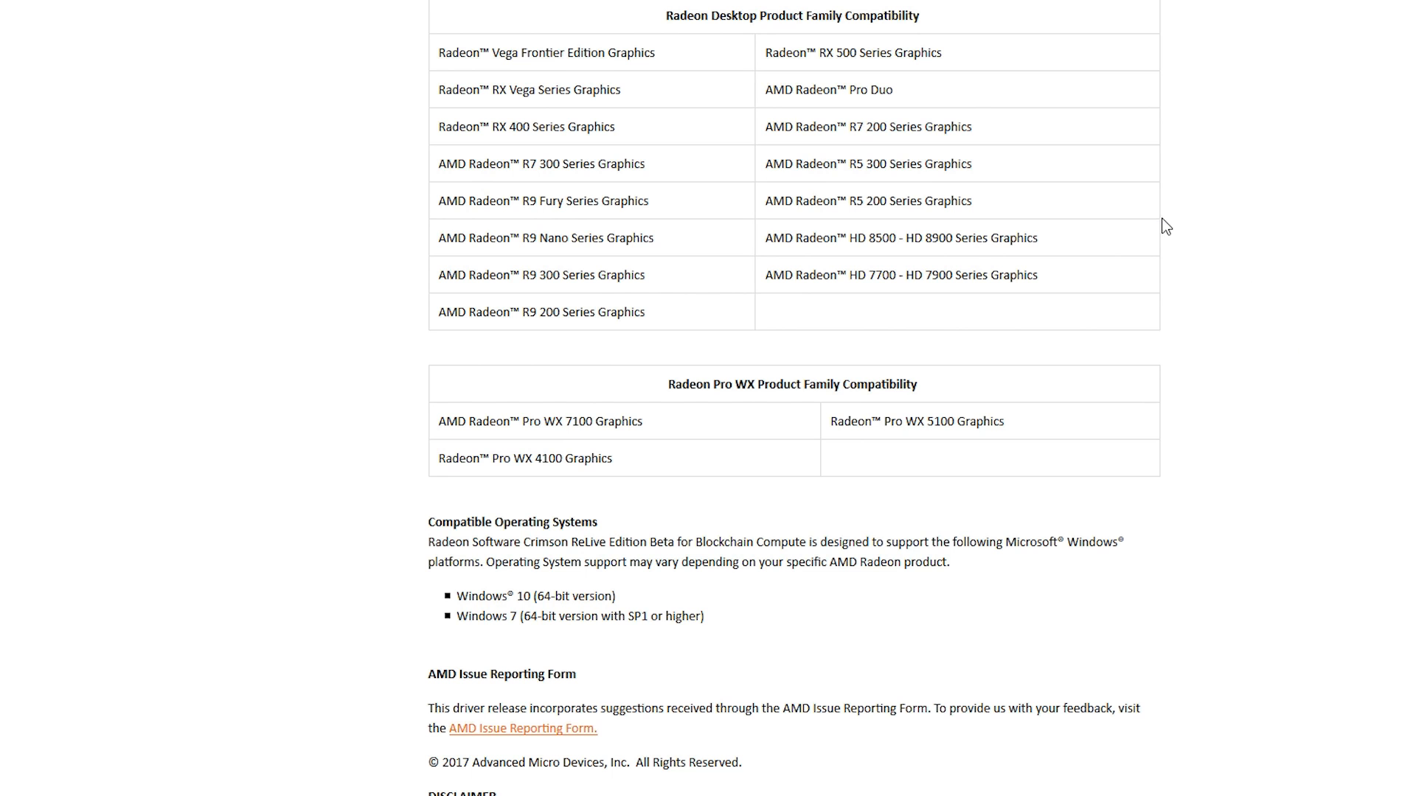
{"action": "mouse_move", "coordinate": [759, 131]}
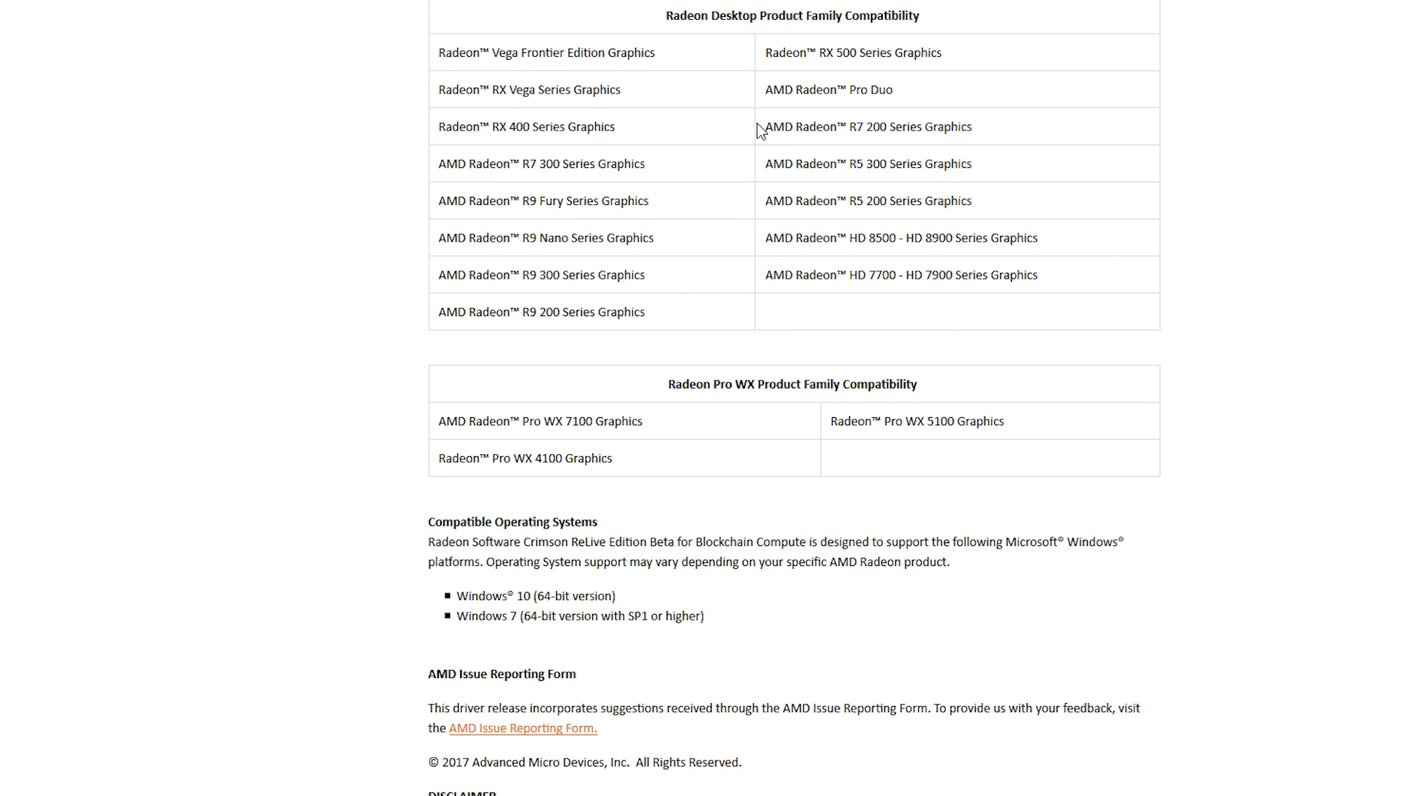
{"action": "left_click_drag", "start_coordinate": [764, 127], "coordinate": [922, 127]}
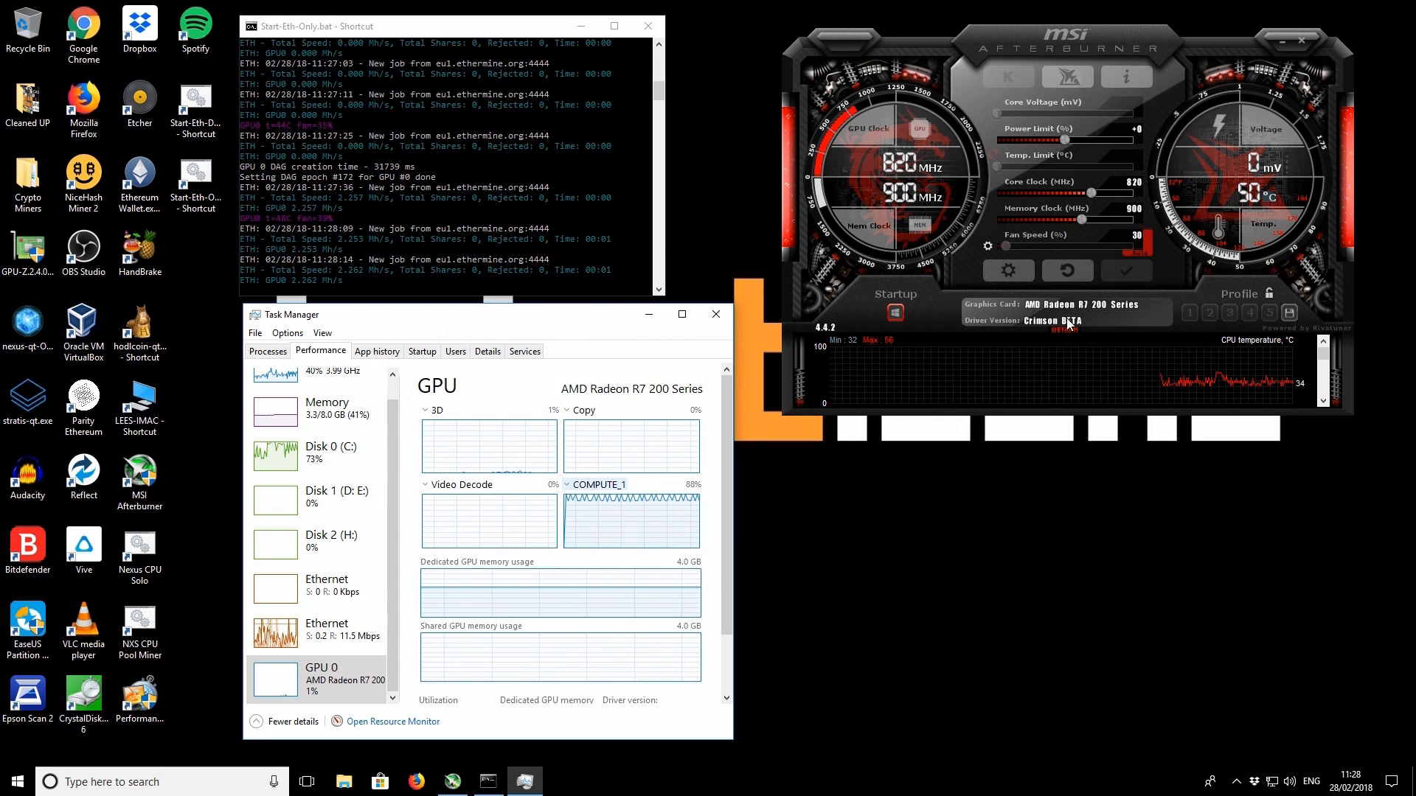
{"action": "mouse_move", "coordinate": [1090, 313]}
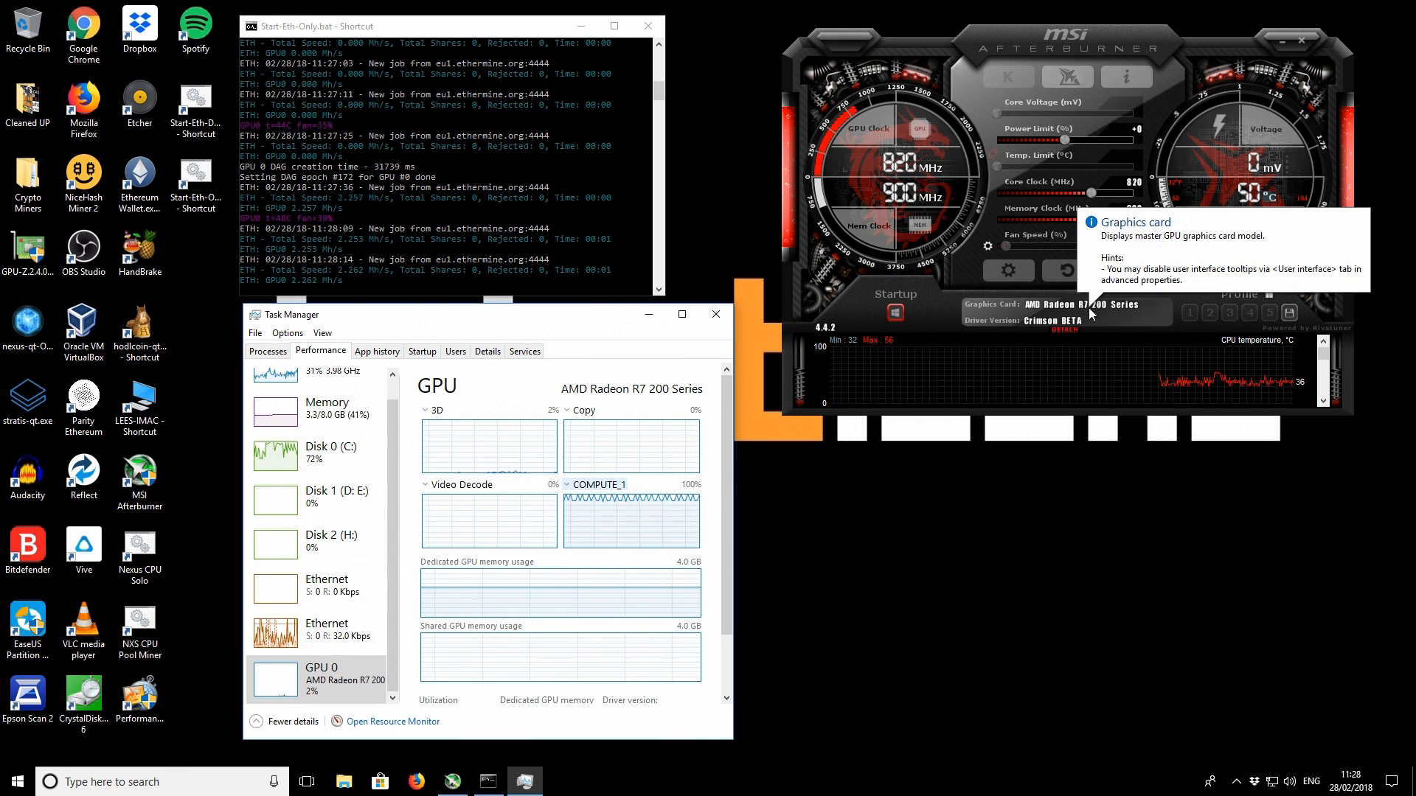
{"action": "mouse_move", "coordinate": [916, 323]}
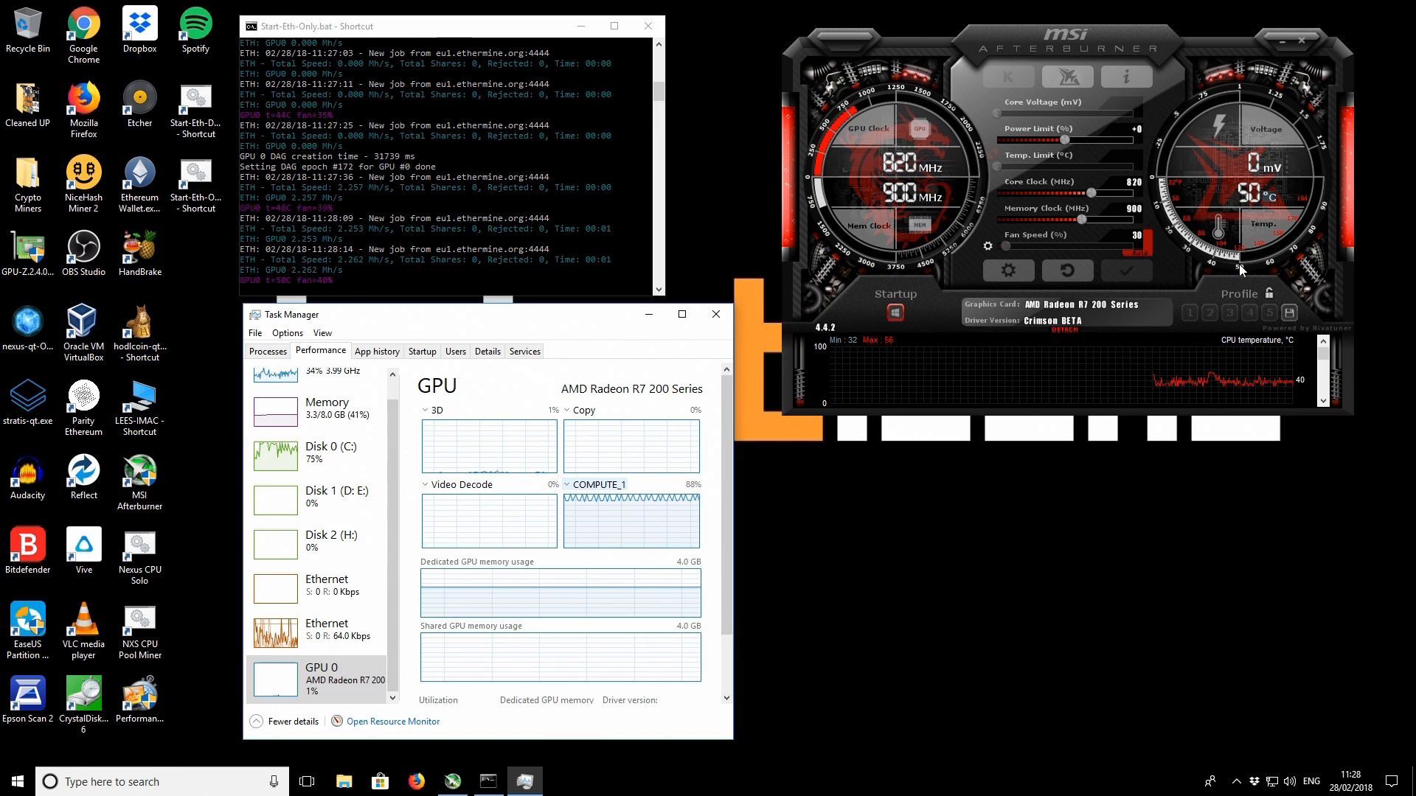
{"action": "mouse_move", "coordinate": [765, 211]}
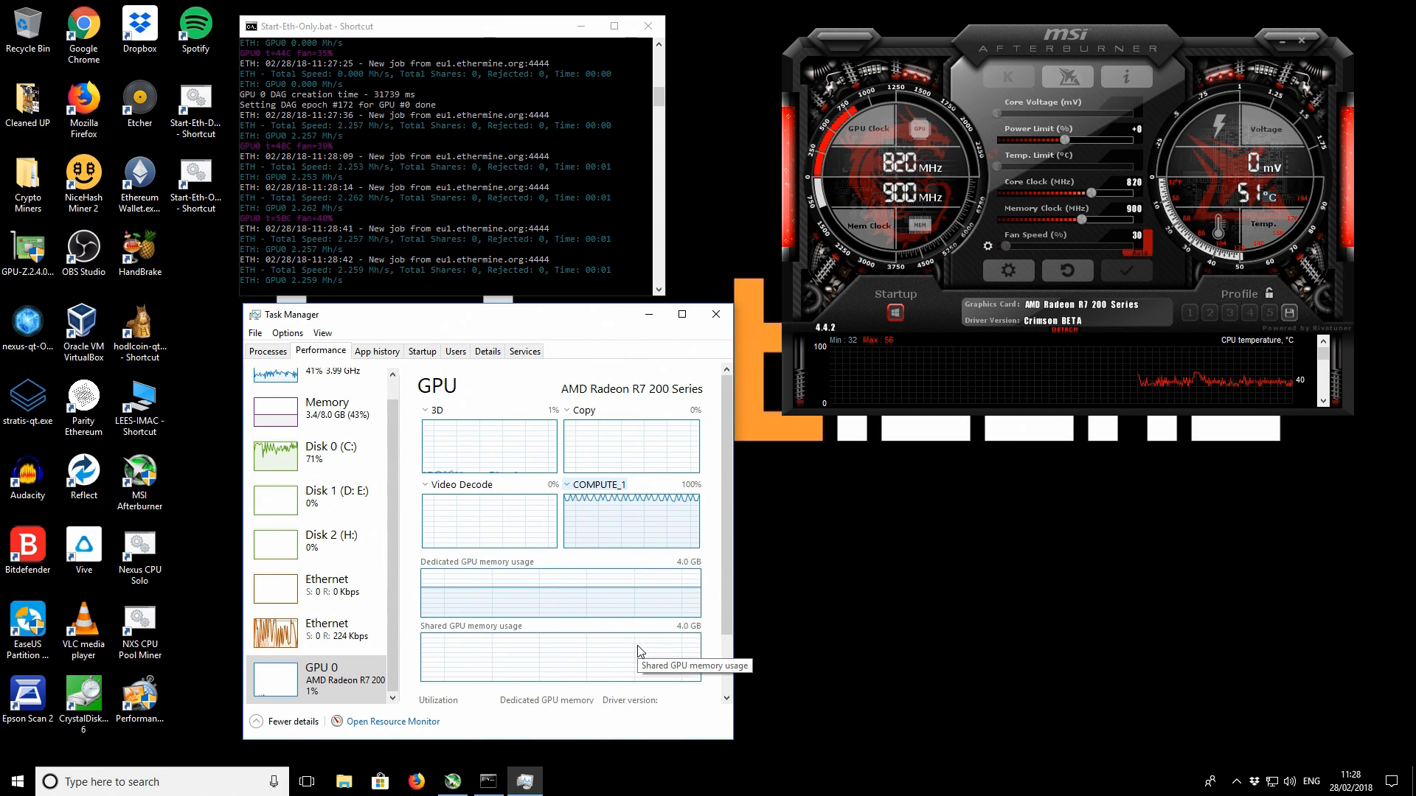
{"action": "mouse_move", "coordinate": [545, 114]}
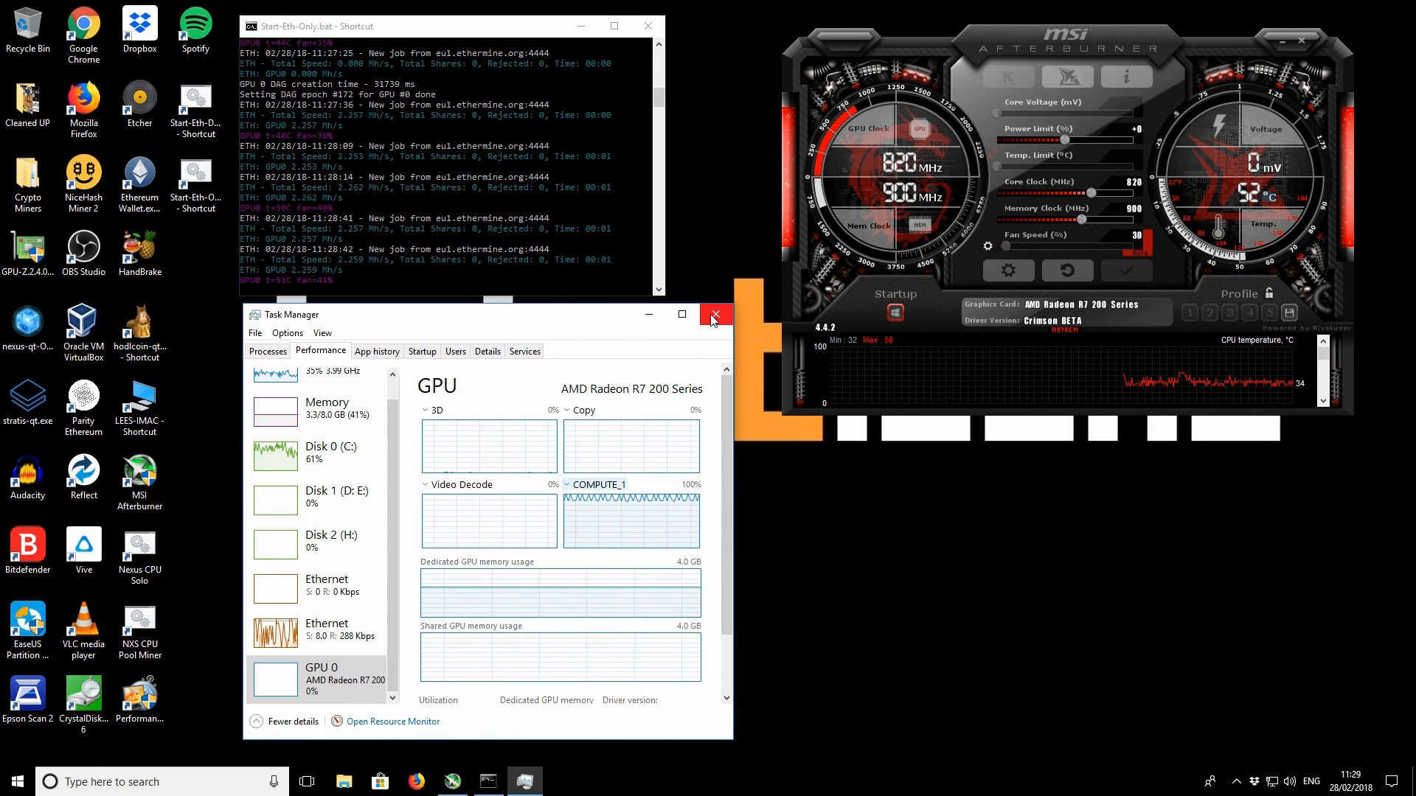
Close Task Manager after seeing the R7 200 compute engine near 100% load
{"action": "left_click", "coordinate": [717, 314]}
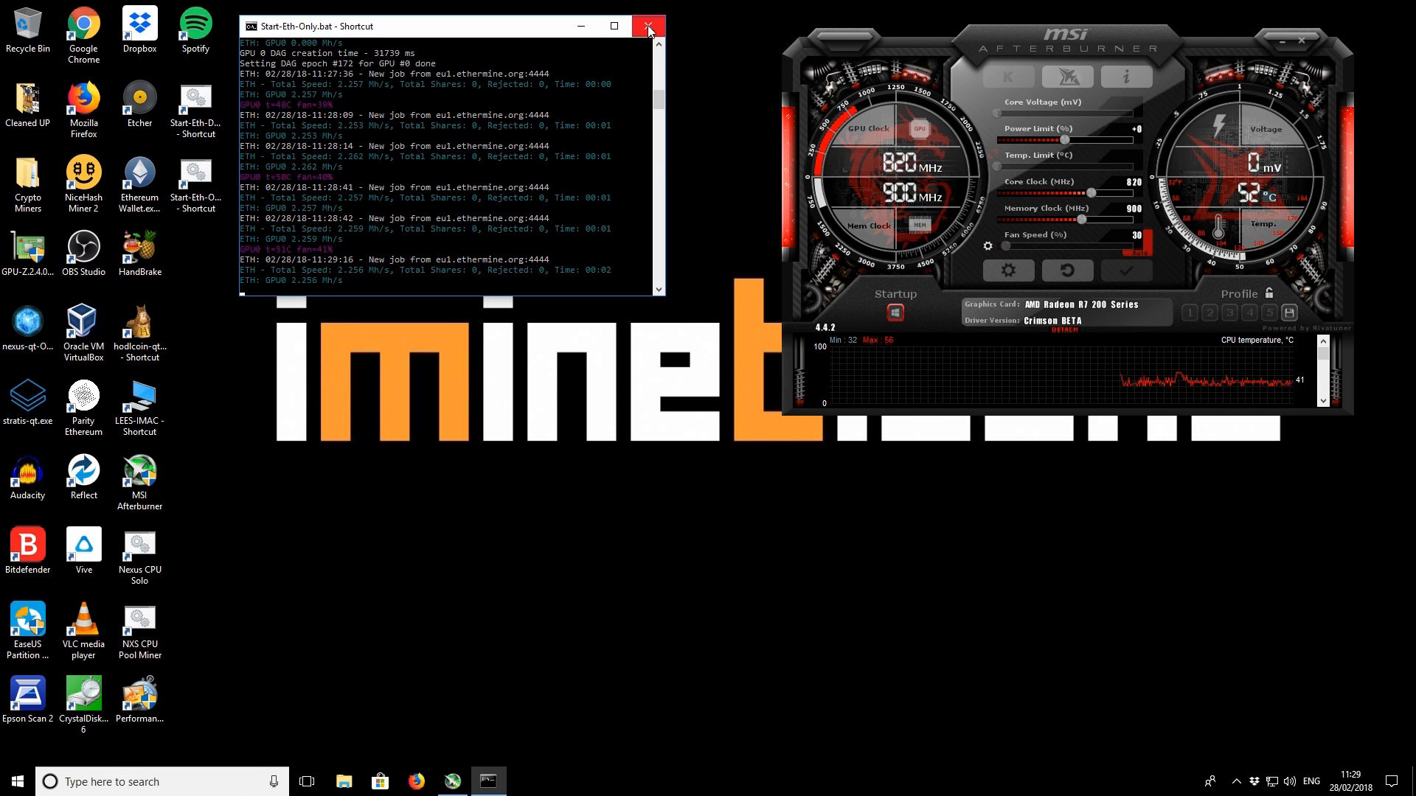
Stop the running Ethereum miner by closing its Start-Eth-Only console window
{"action": "left_click", "coordinate": [649, 25]}
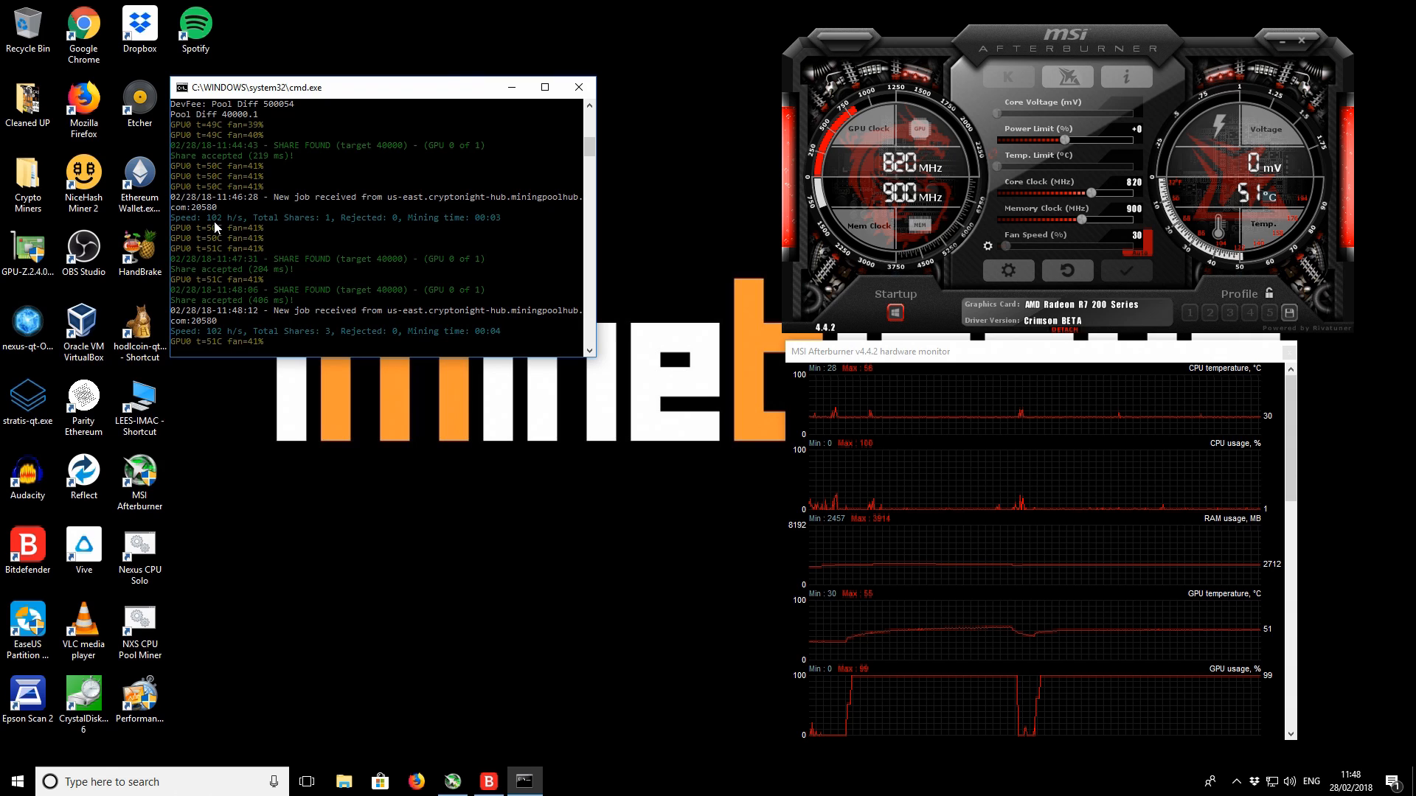
{"action": "mouse_move", "coordinate": [179, 217]}
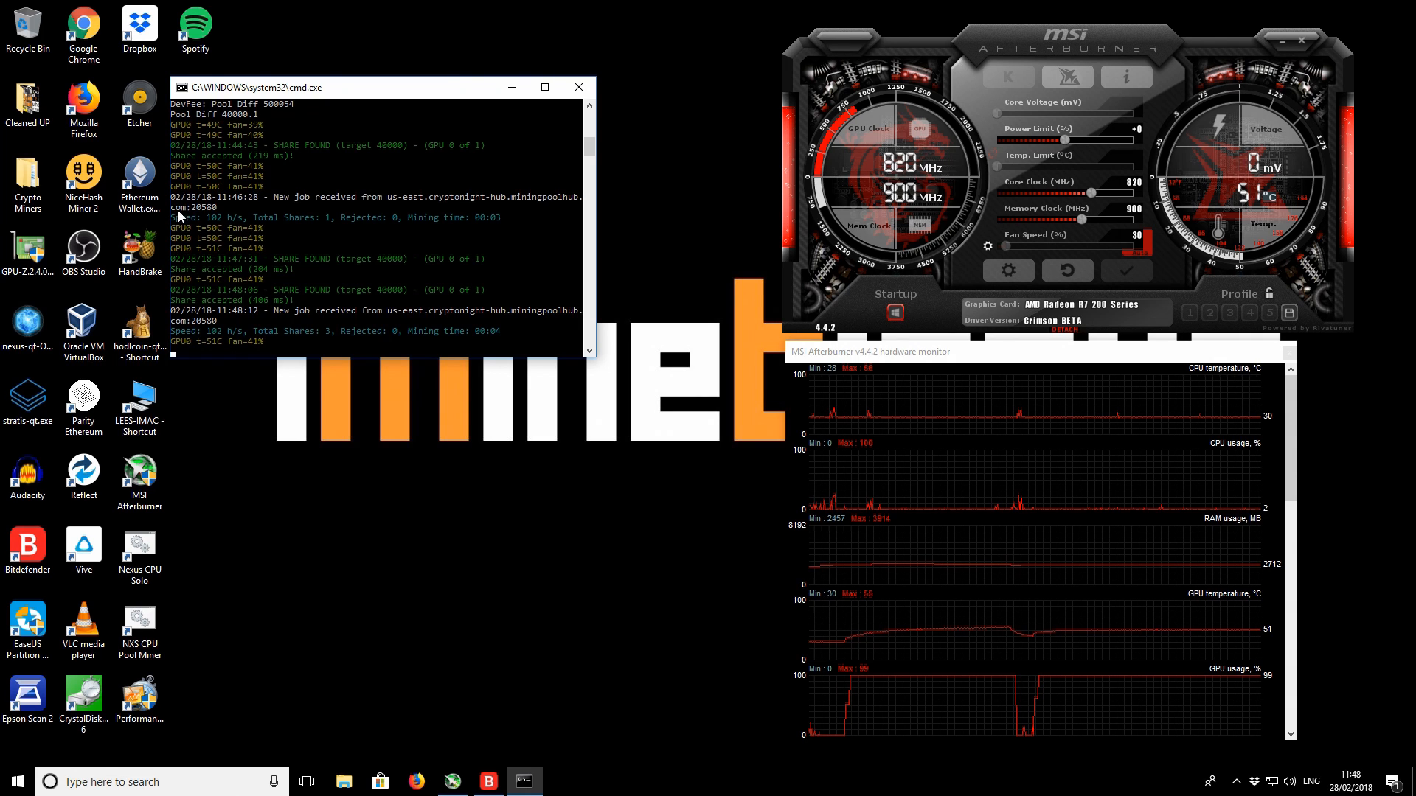